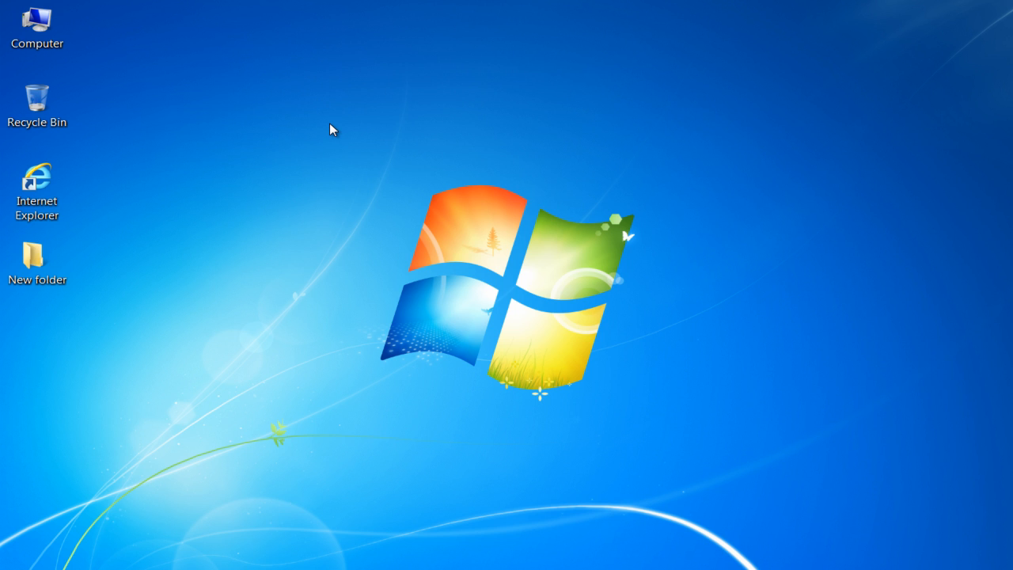
# Open the Personalization window from the desktop's context menu
pyautogui.rightClick(332, 129)
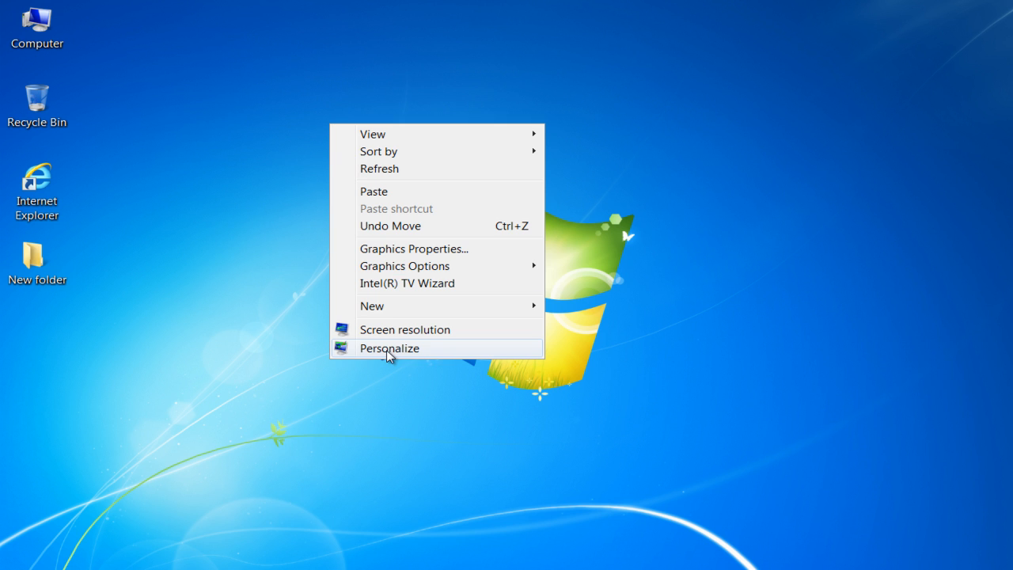
pyautogui.click(389, 348)
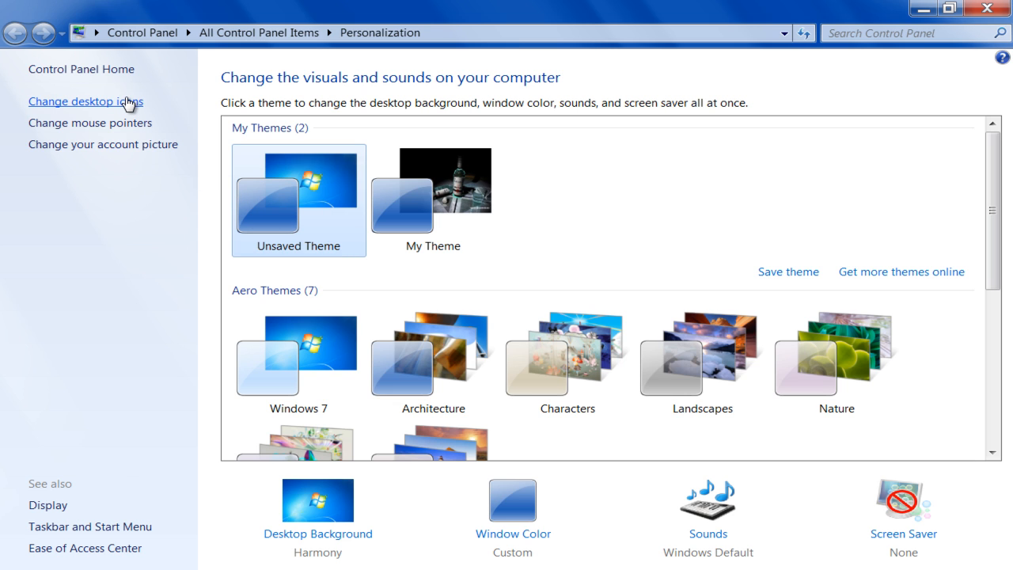
# Open Desktop Icon Settings and select the Computer icon for customising
pyautogui.click(86, 101)
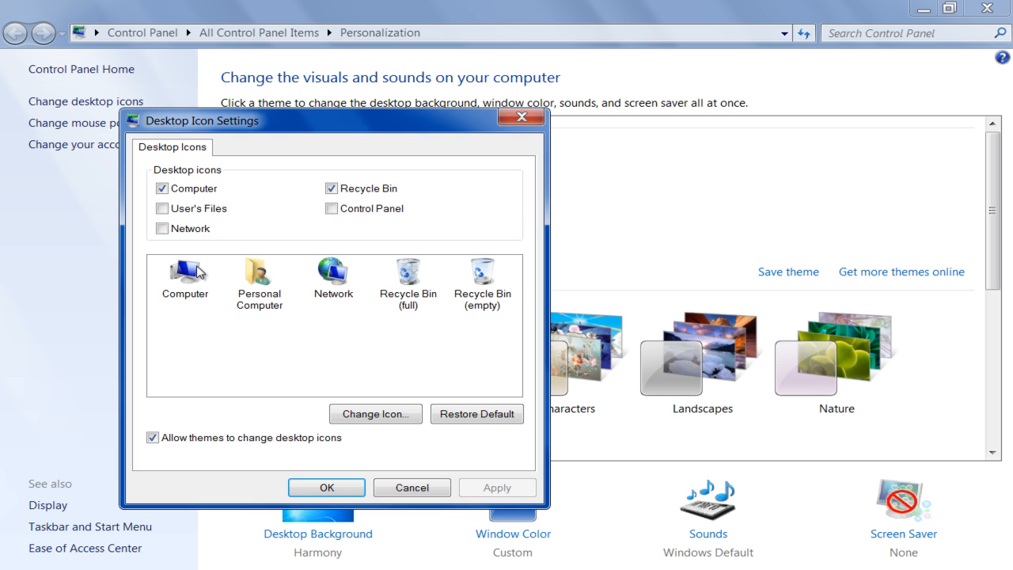
pyautogui.click(184, 275)
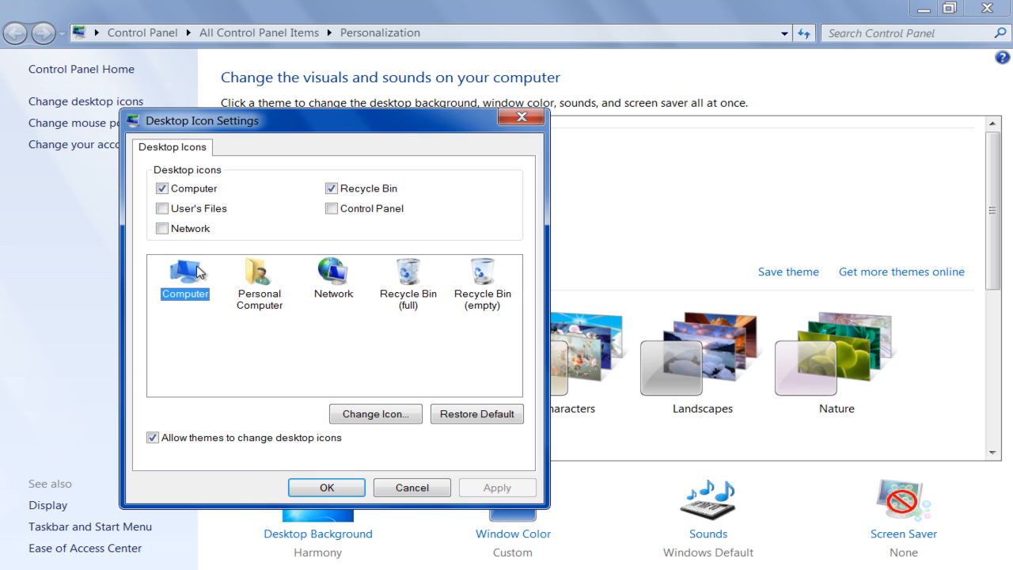
# Replace the Computer icon with the new monitor picture and apply it
pyautogui.click(375, 414)
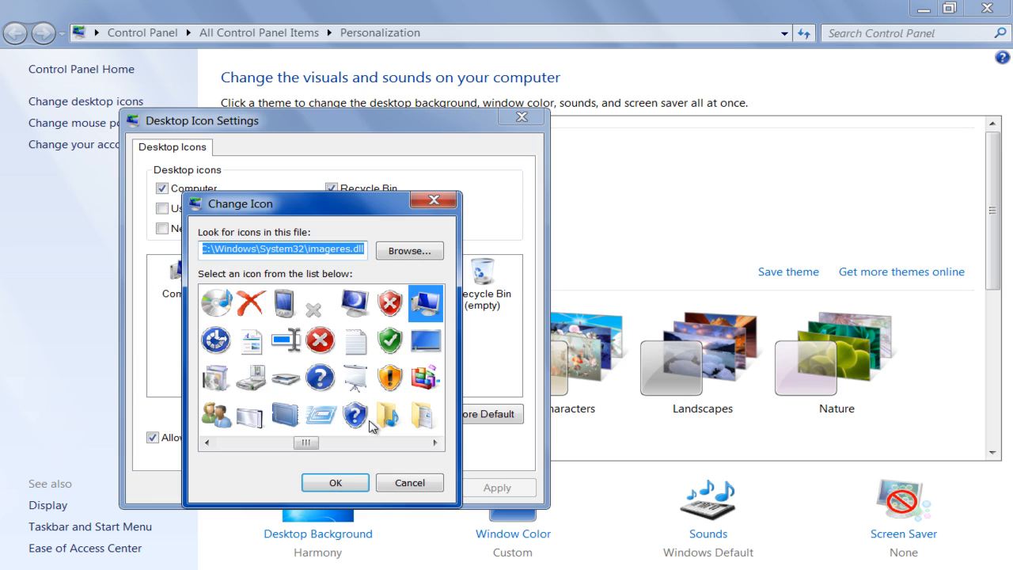
pyautogui.click(355, 303)
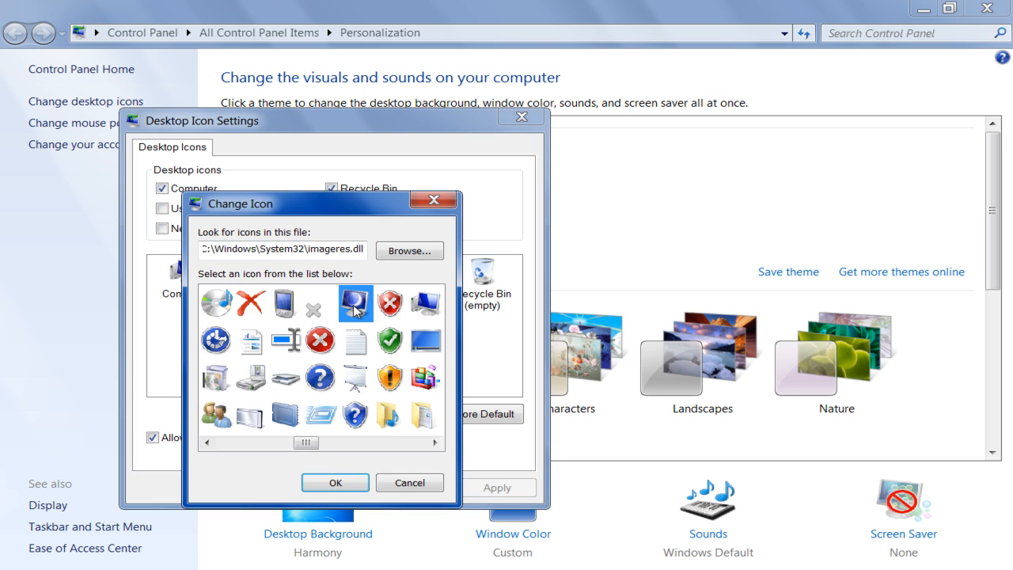
pyautogui.click(409, 251)
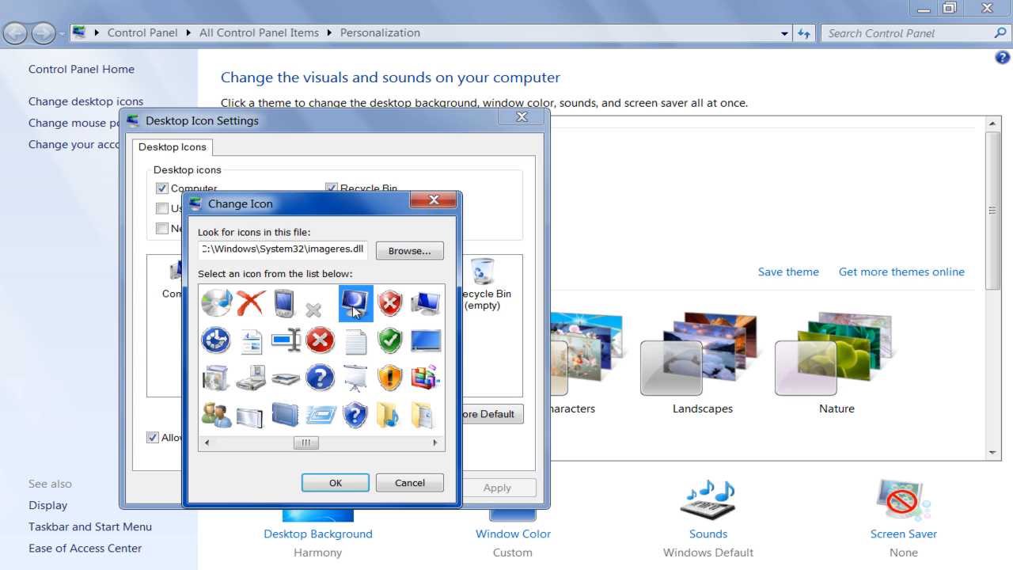
pyautogui.click(334, 482)
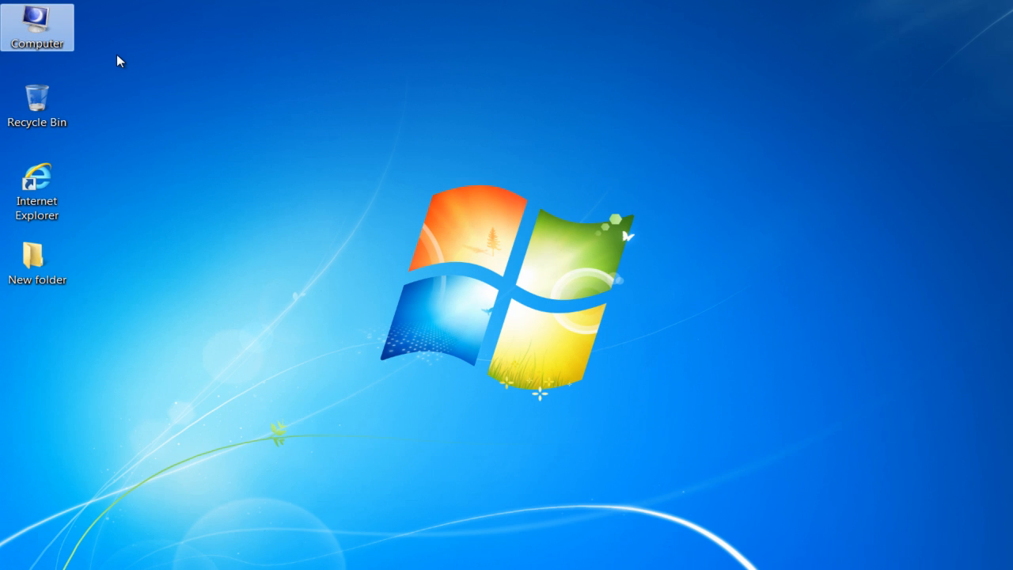
# Set the Internet Explorer shortcut's icon to the globe through its Properties and confirm
pyautogui.rightClick(36, 176)
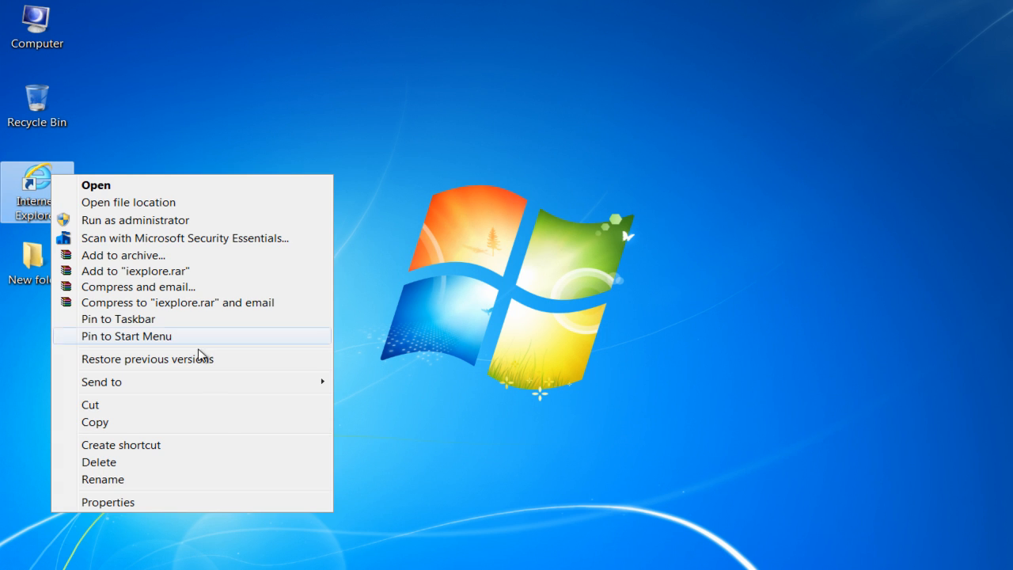
pyautogui.click(109, 502)
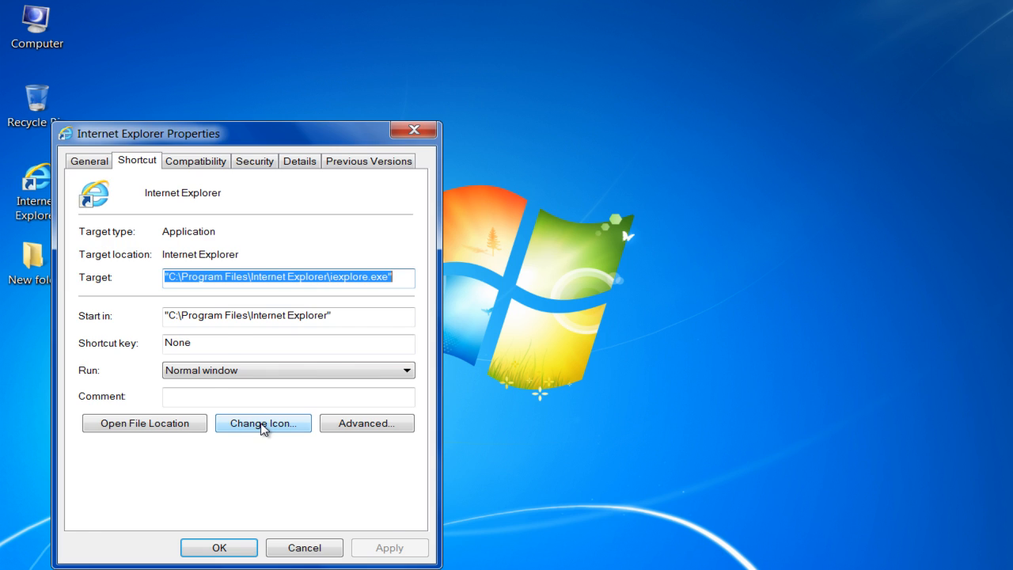
pyautogui.click(262, 424)
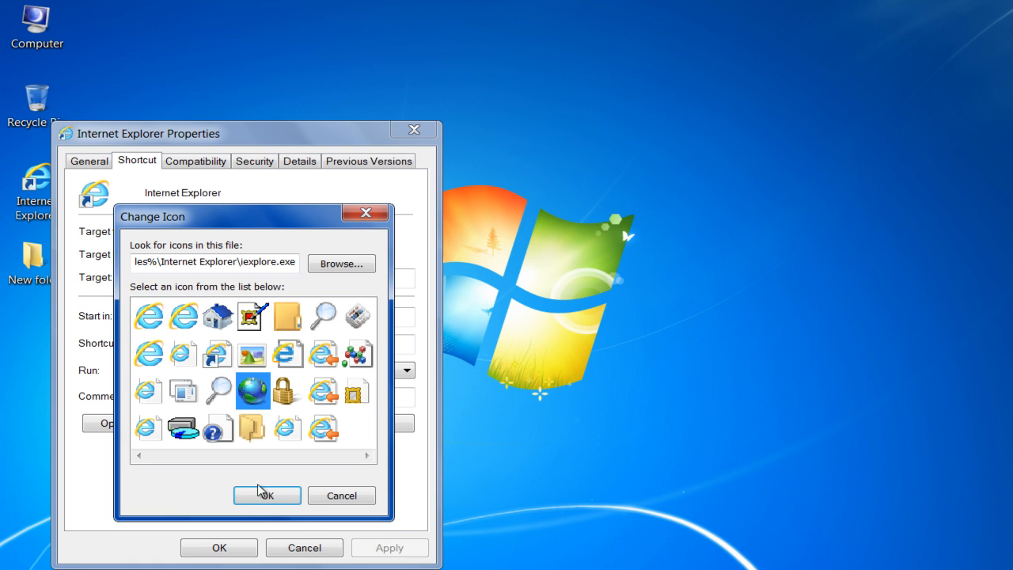
pyautogui.click(266, 494)
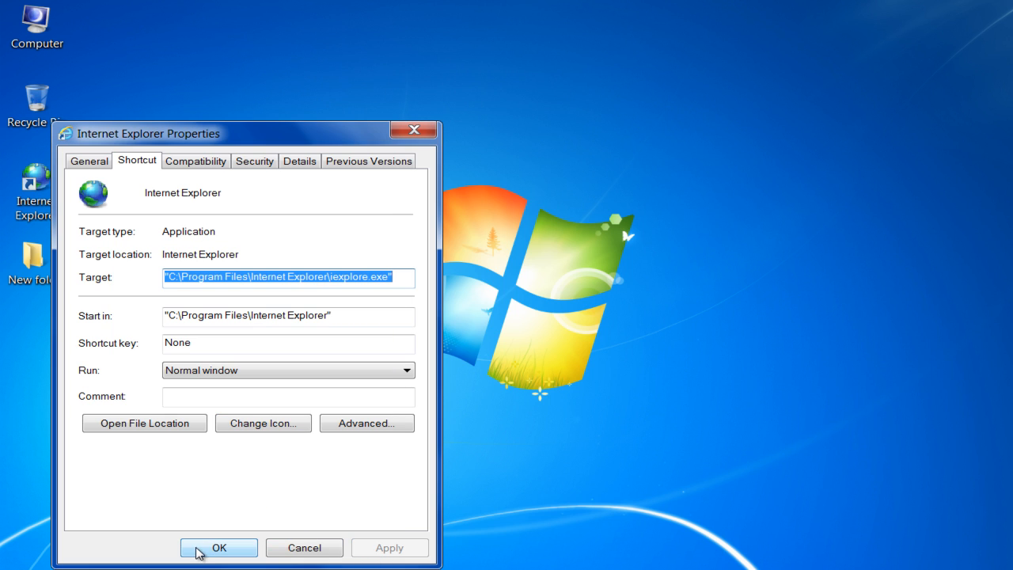
pyautogui.click(218, 548)
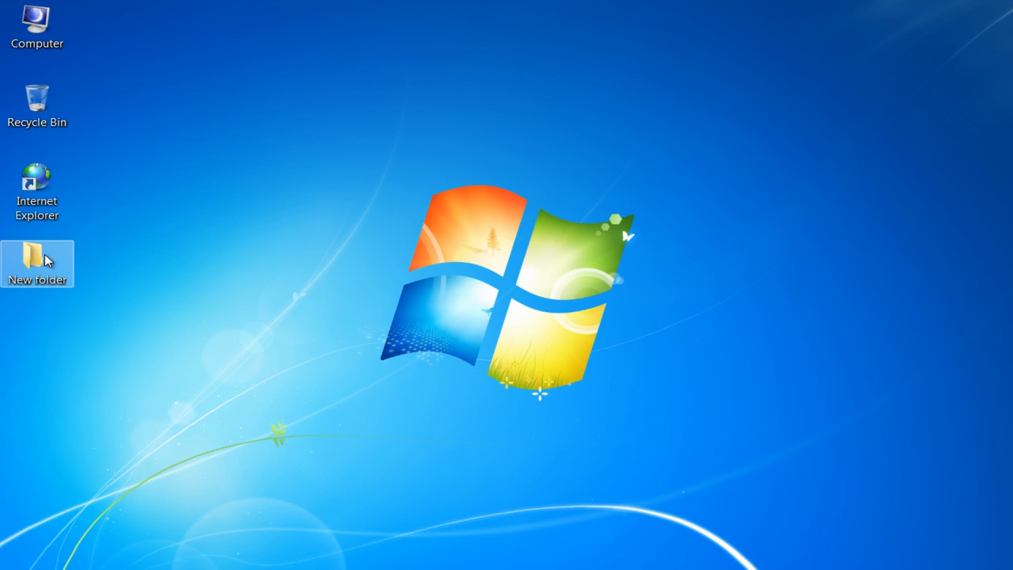
# Open New folder's Properties and bring up its icon picker of alternative folder pictures
pyautogui.rightClick(44, 260)
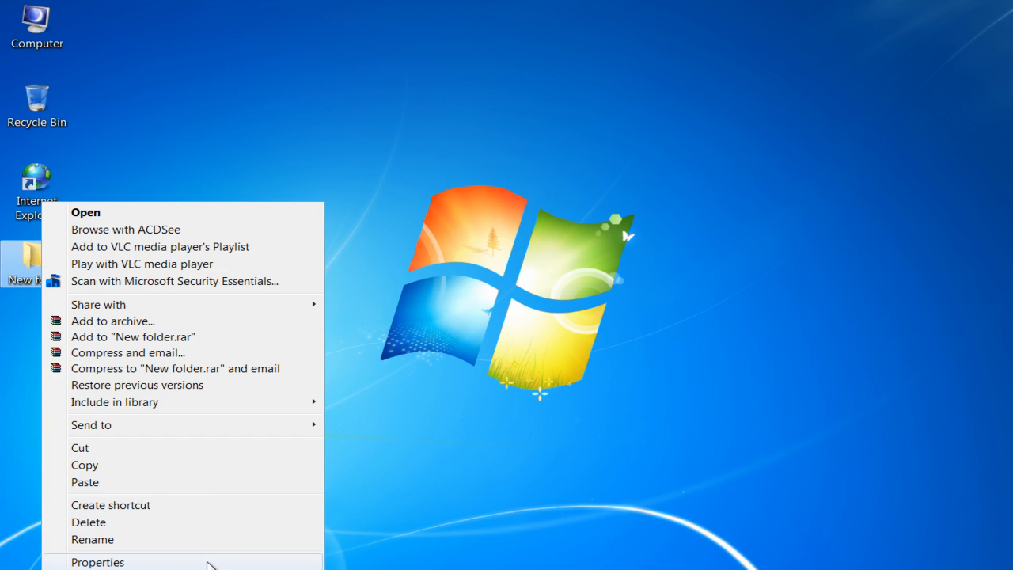
pyautogui.click(97, 563)
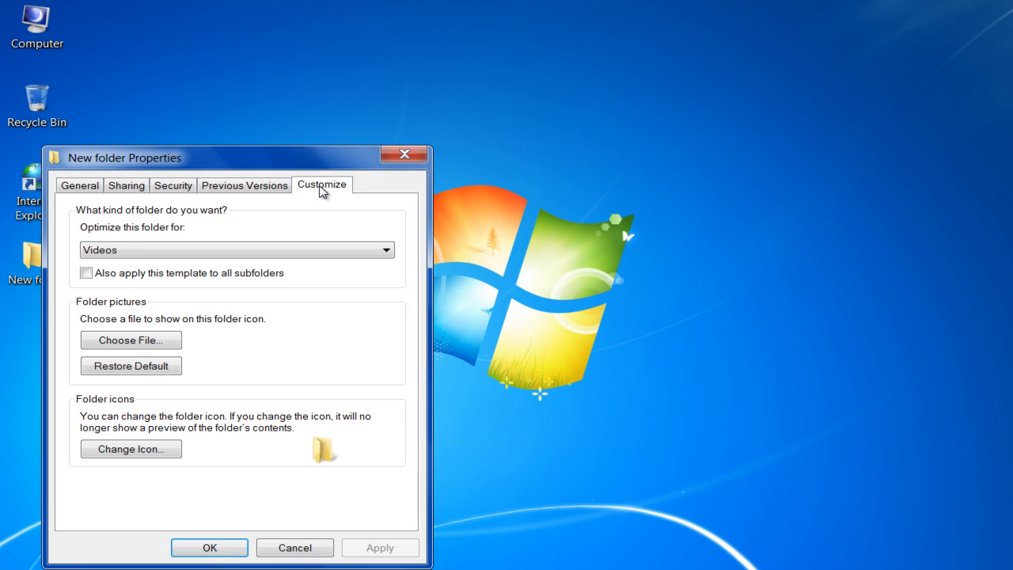
pyautogui.click(130, 449)
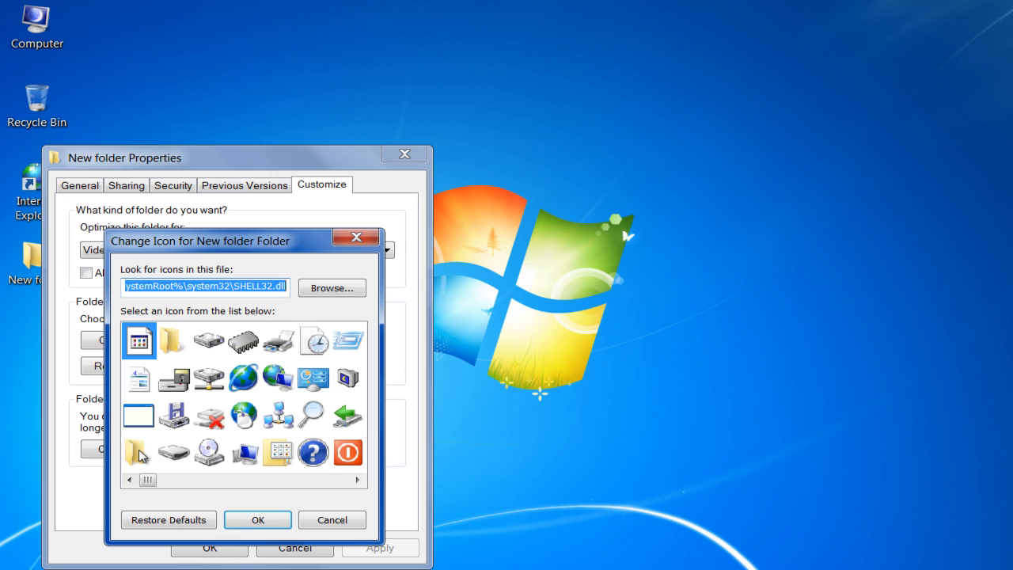